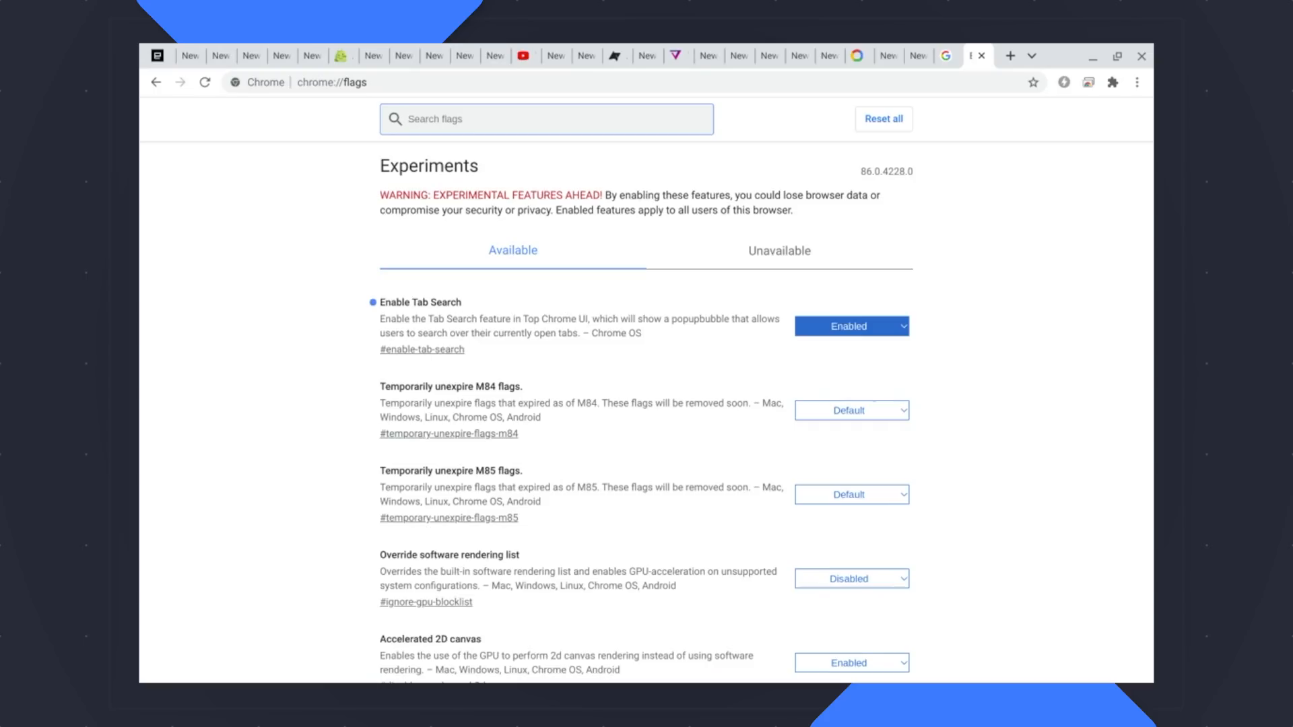
pyautogui.moveTo(854, 104)
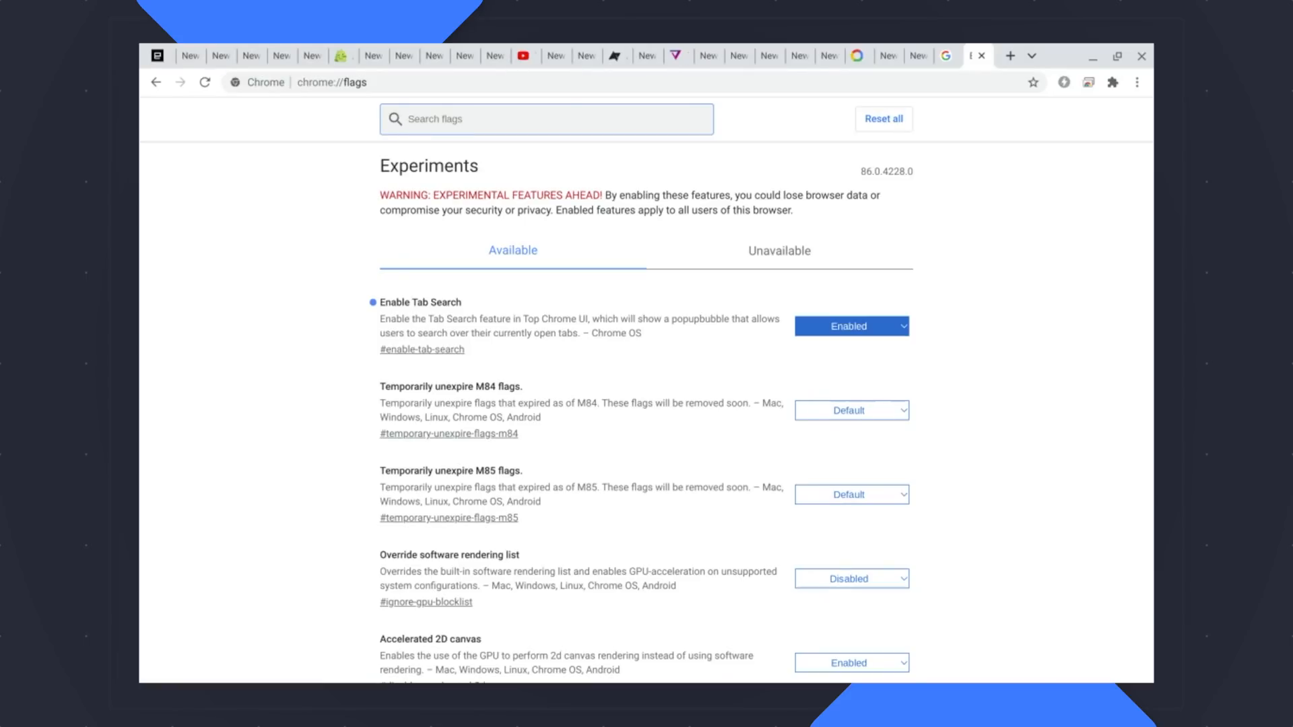
pyautogui.moveTo(508, 285)
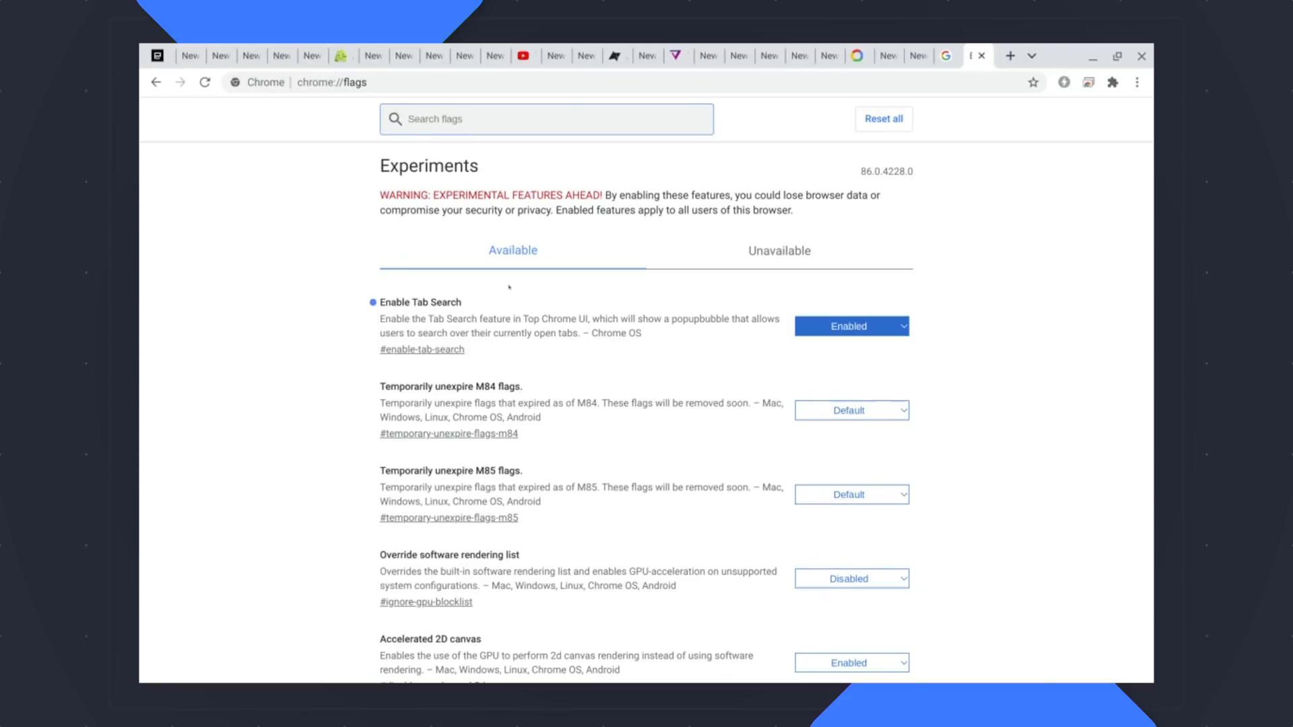
pyautogui.moveTo(482, 148)
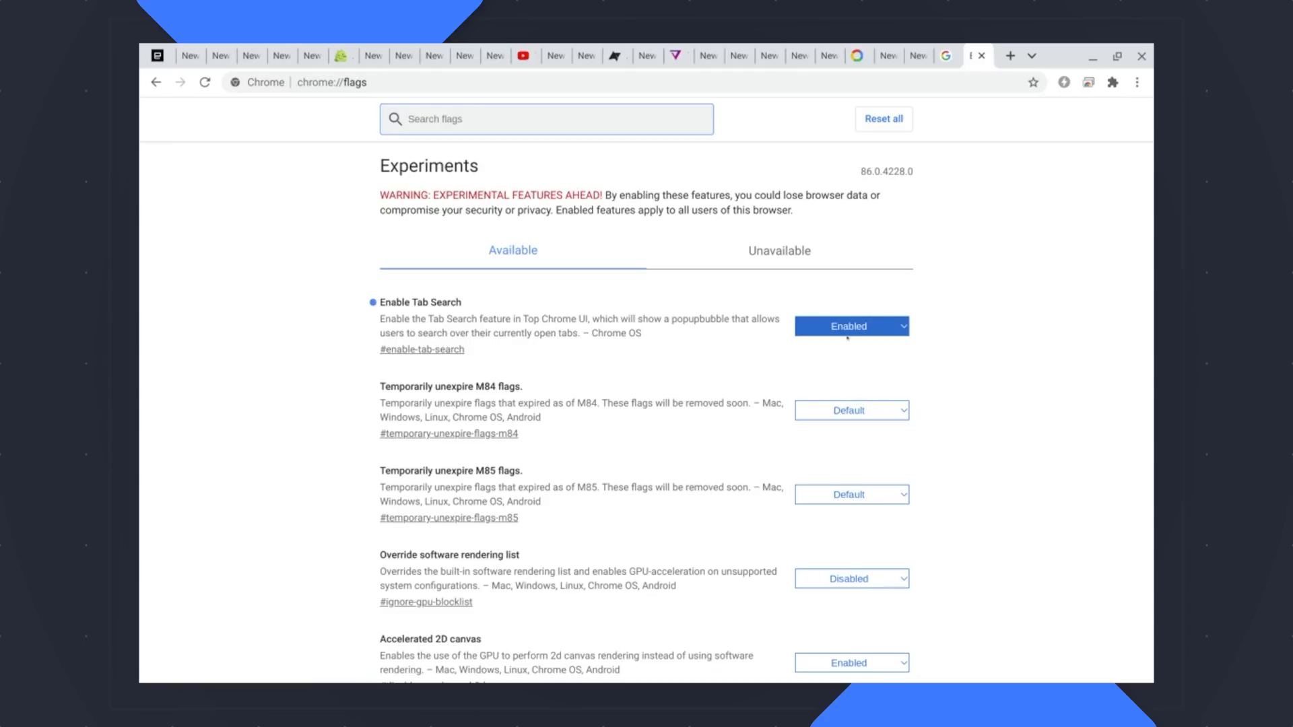
pyautogui.moveTo(821, 164)
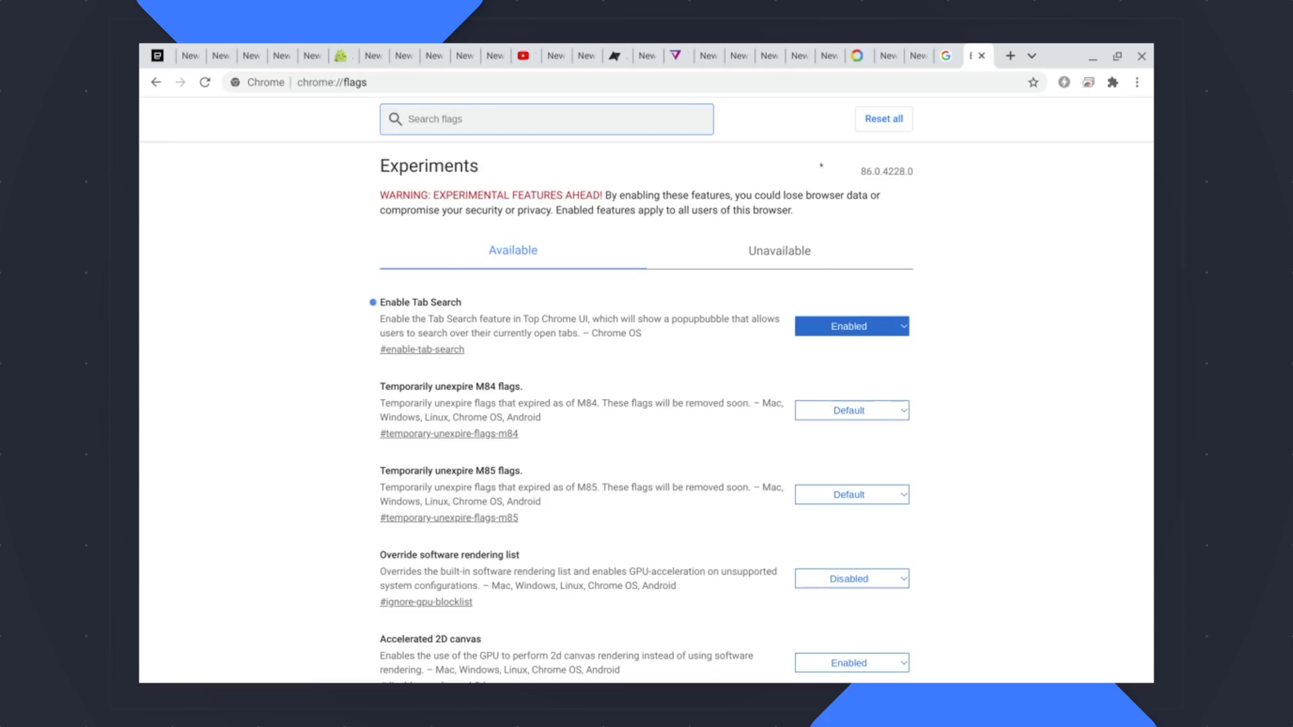
pyautogui.moveTo(1032, 57)
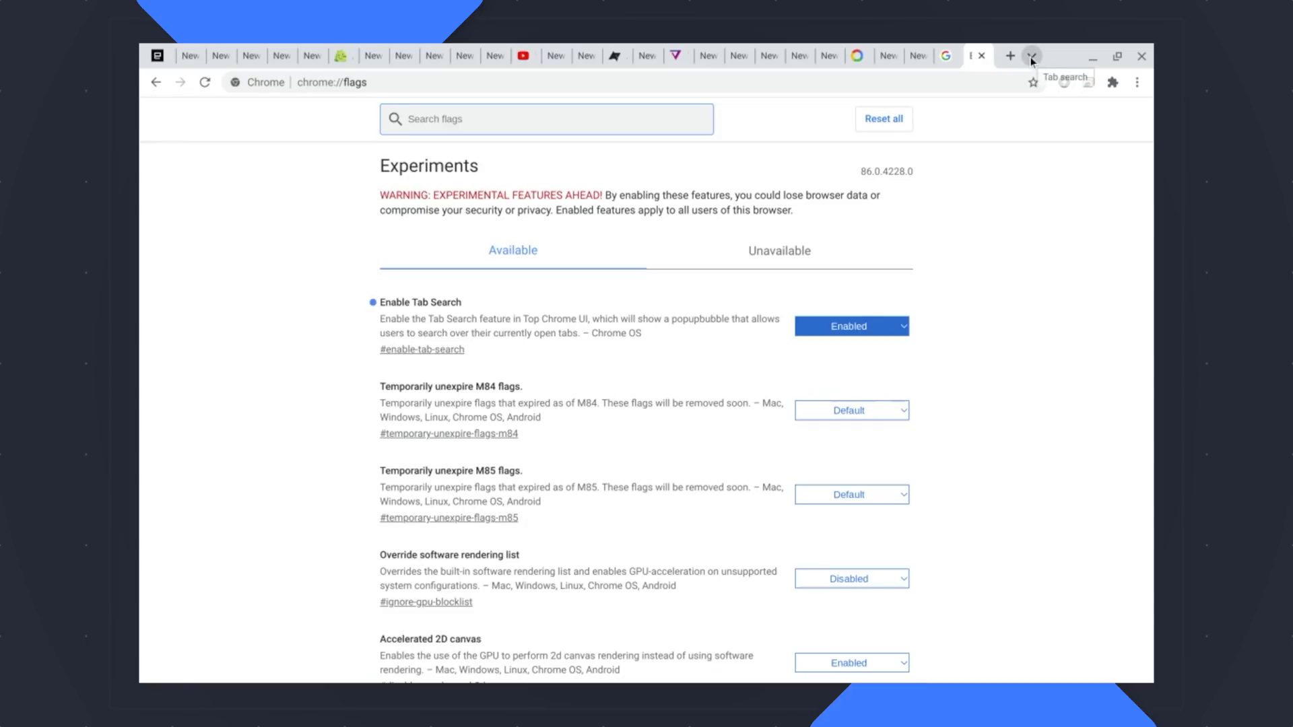
# Step: Use Tab Search with query 'verge' to jump to The Verge tab
pyautogui.click(1030, 55)
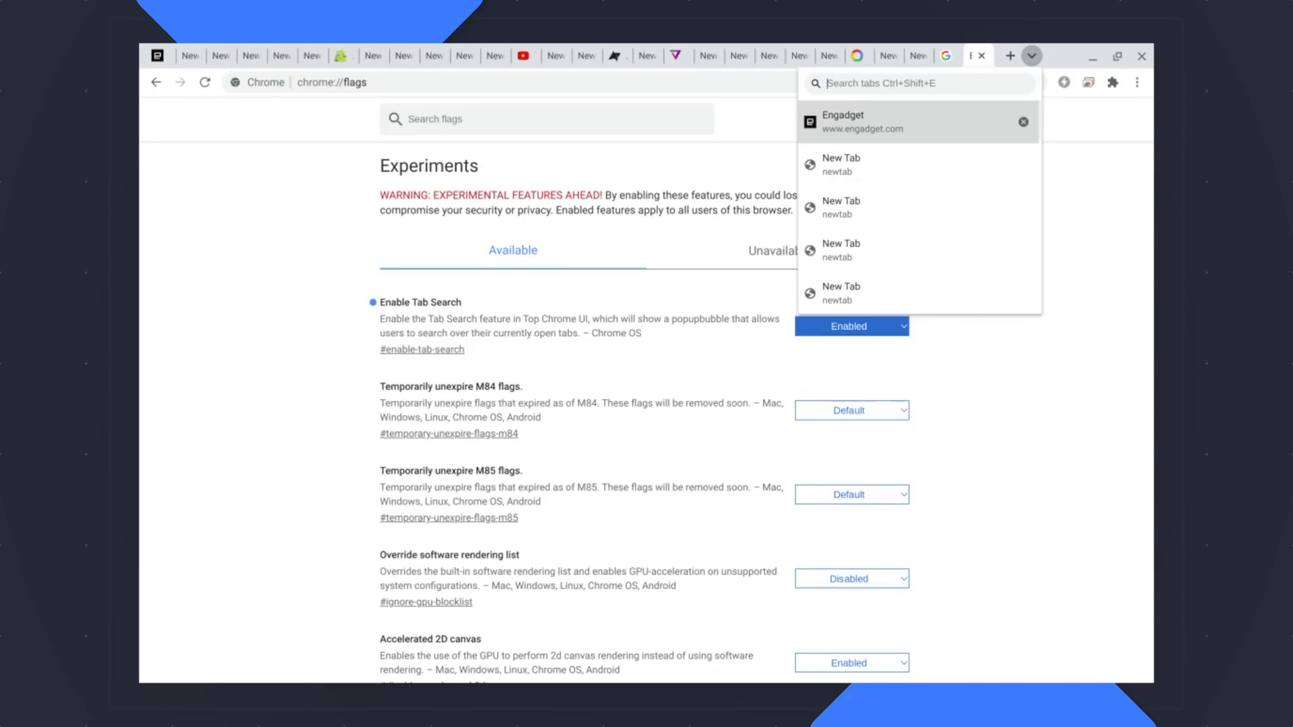
pyautogui.write('verge')
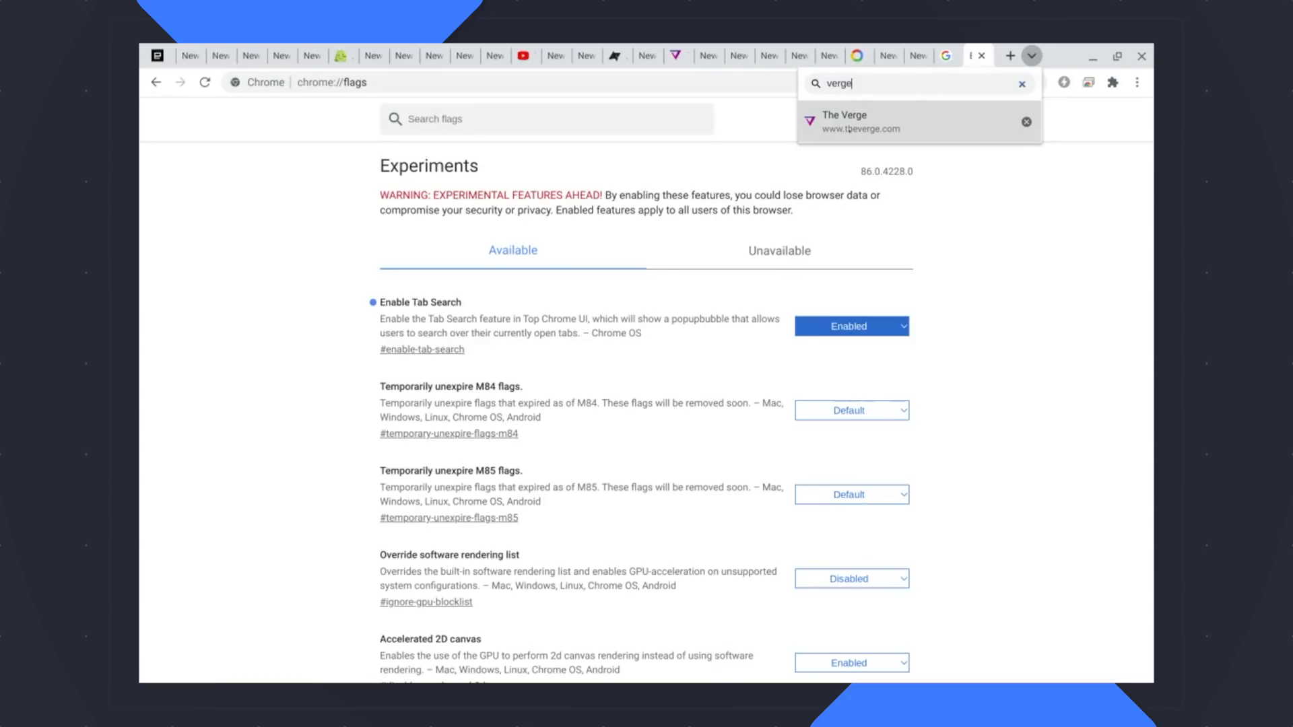
pyautogui.click(843, 121)
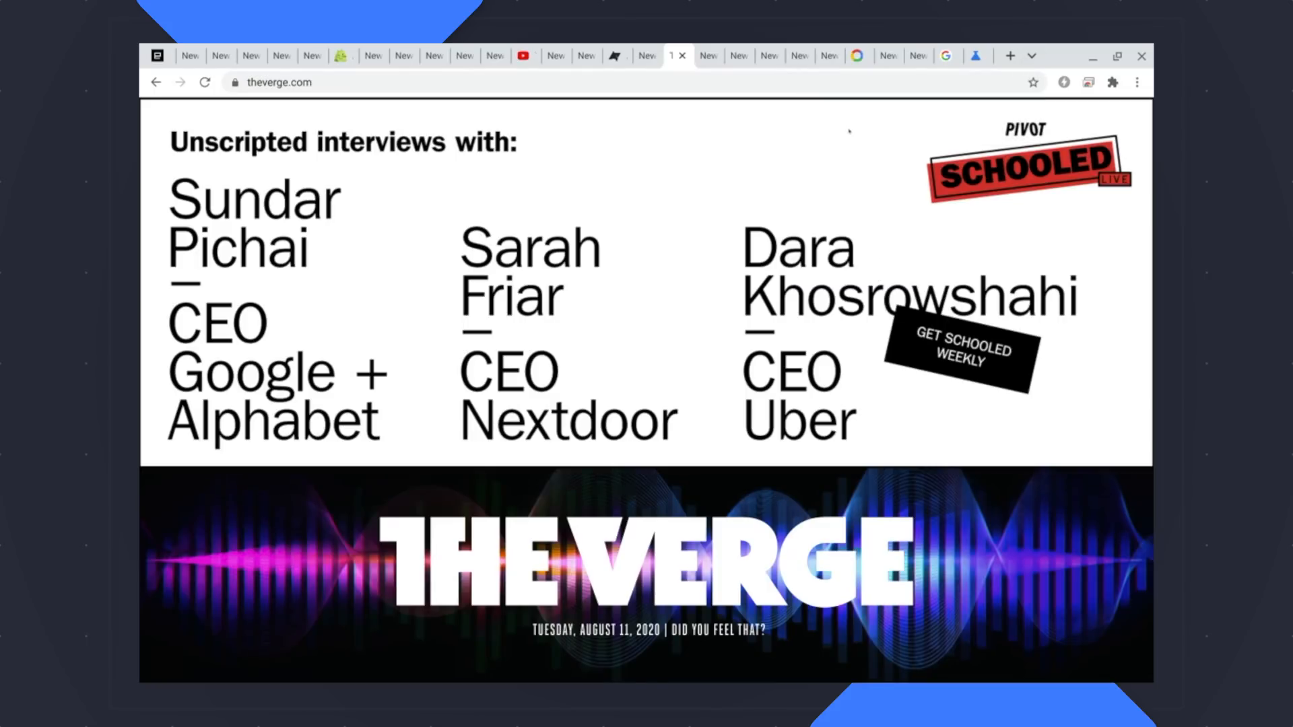
pyautogui.moveTo(1032, 57)
pyautogui.write('n')
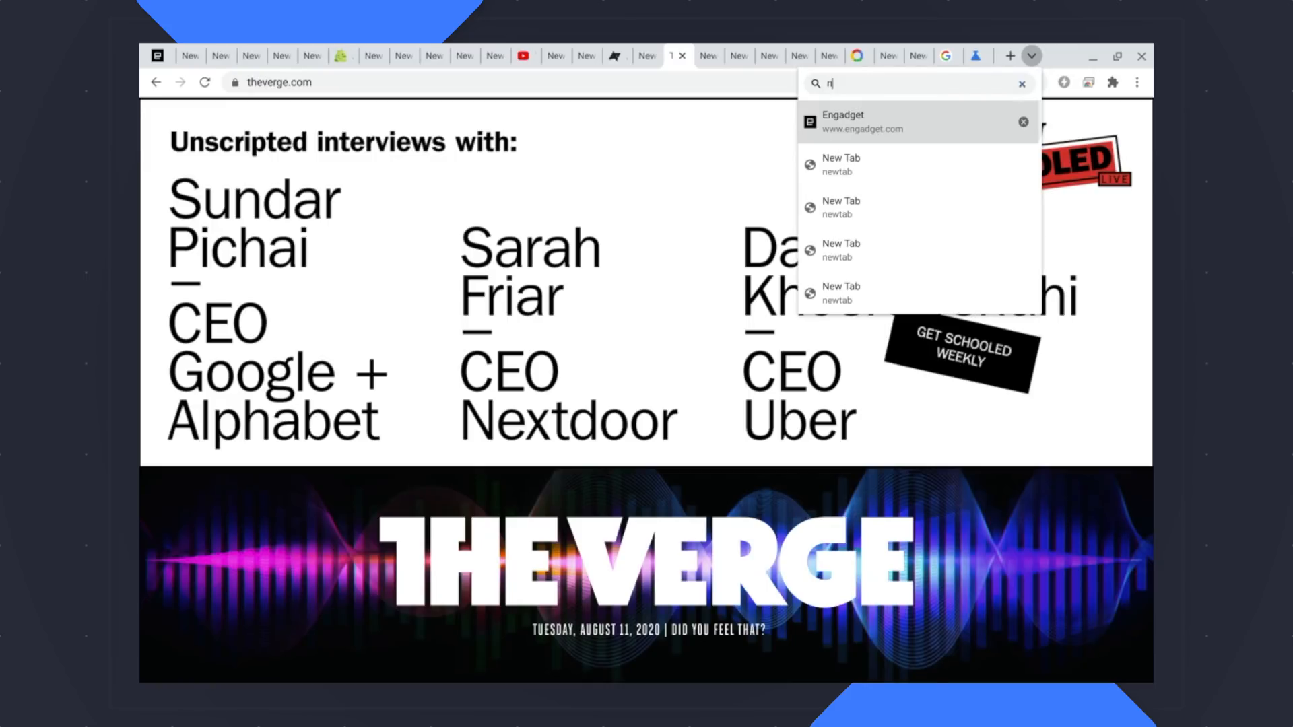
# Step: Search 'news' to switch to Chrome Unboxed, then 'andr' to reach Android Central
pyautogui.write('ews')
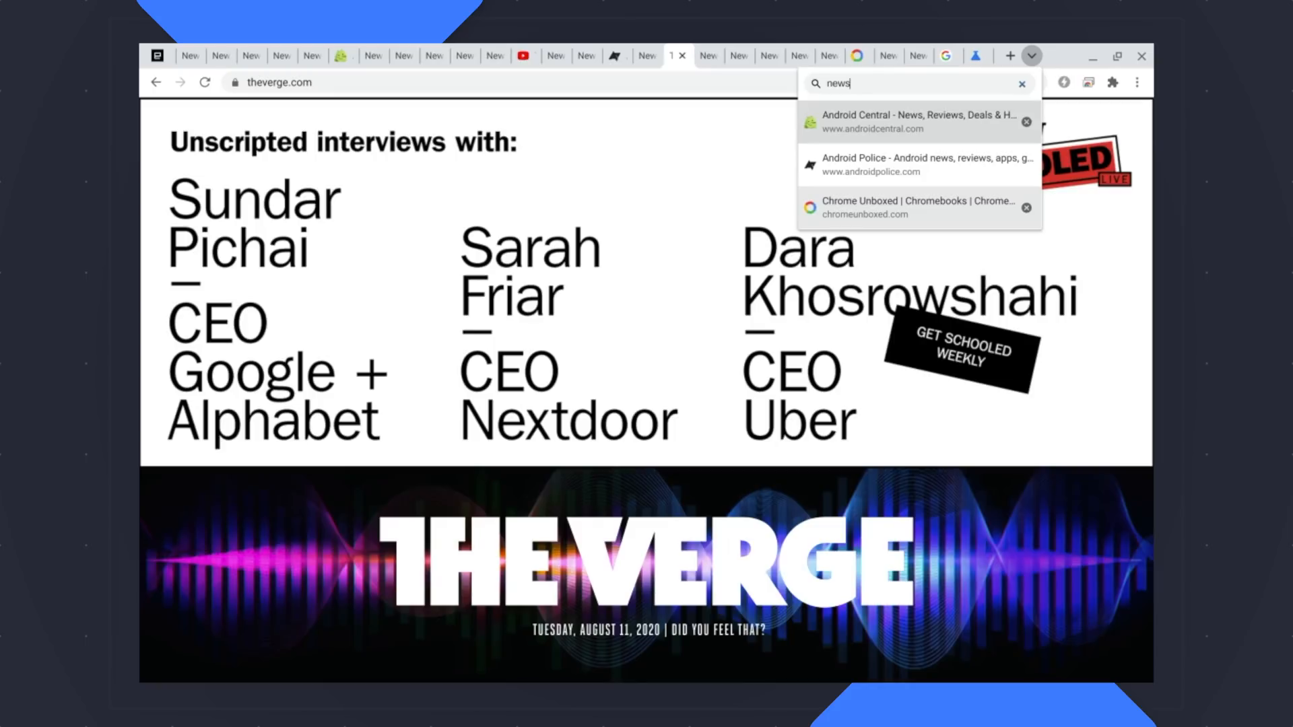
pyautogui.click(906, 207)
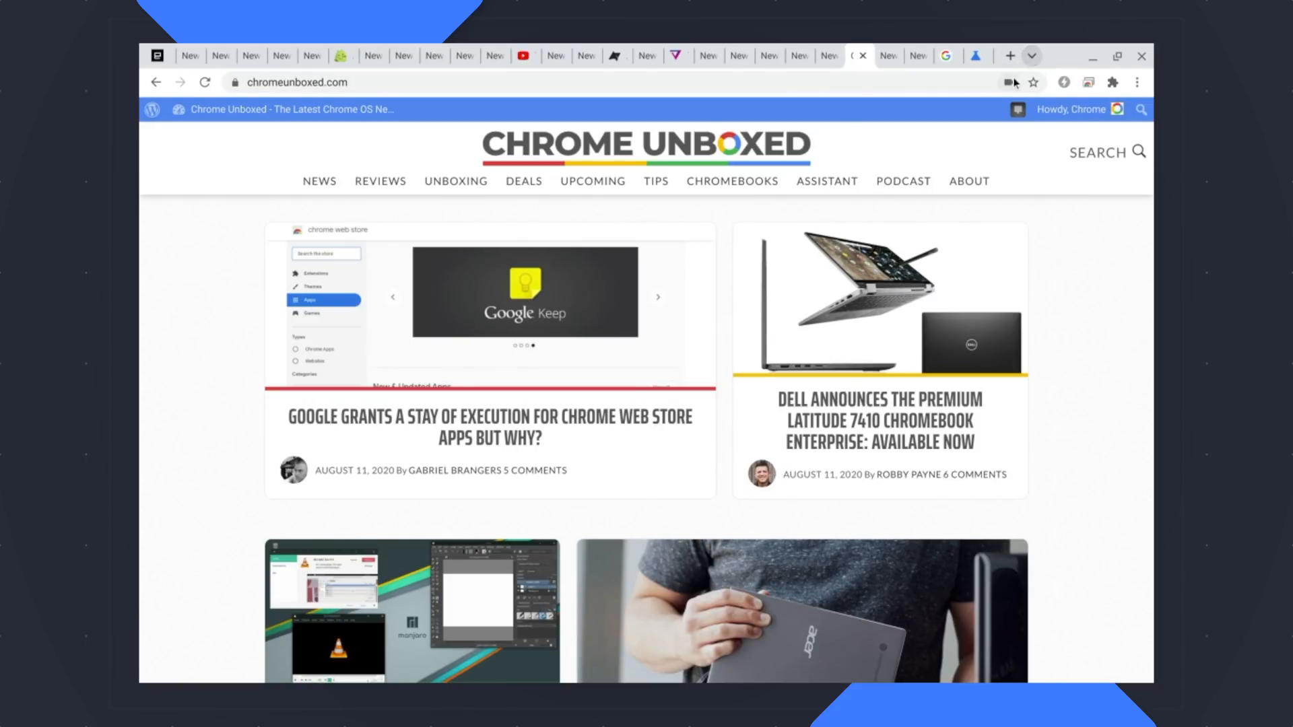
pyautogui.write('androi')
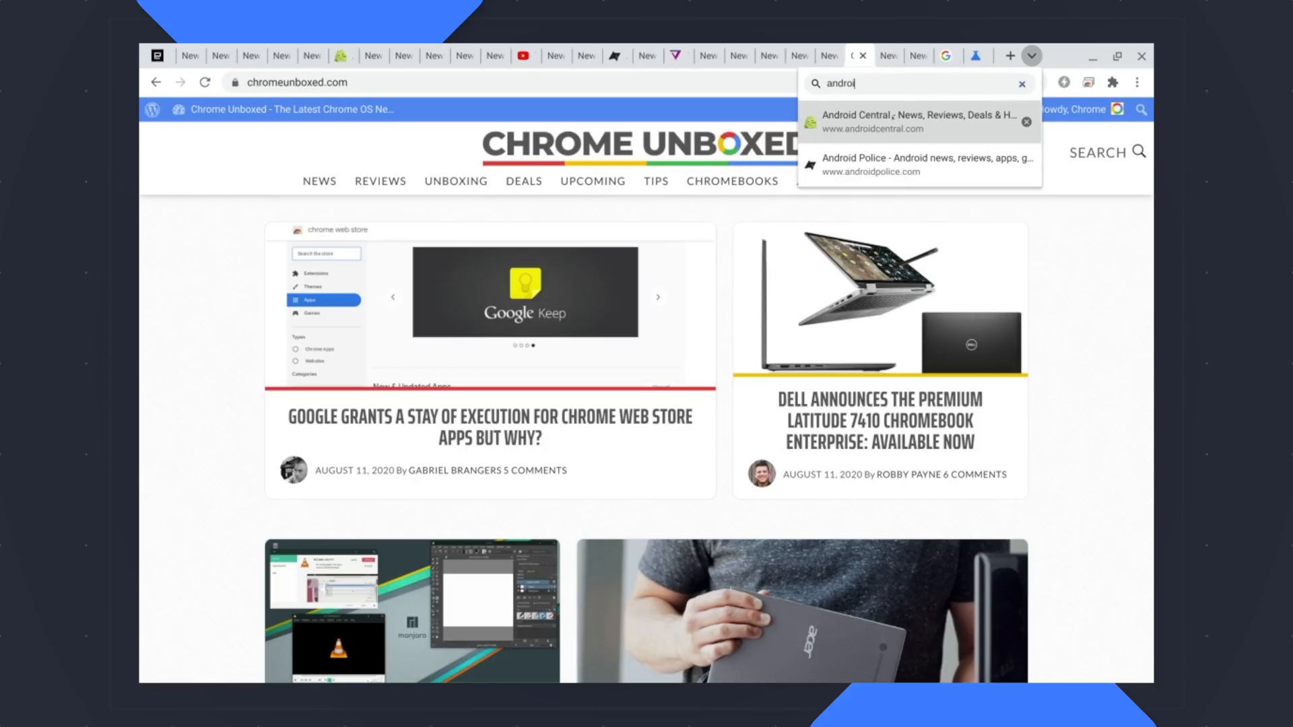
pyautogui.click(916, 121)
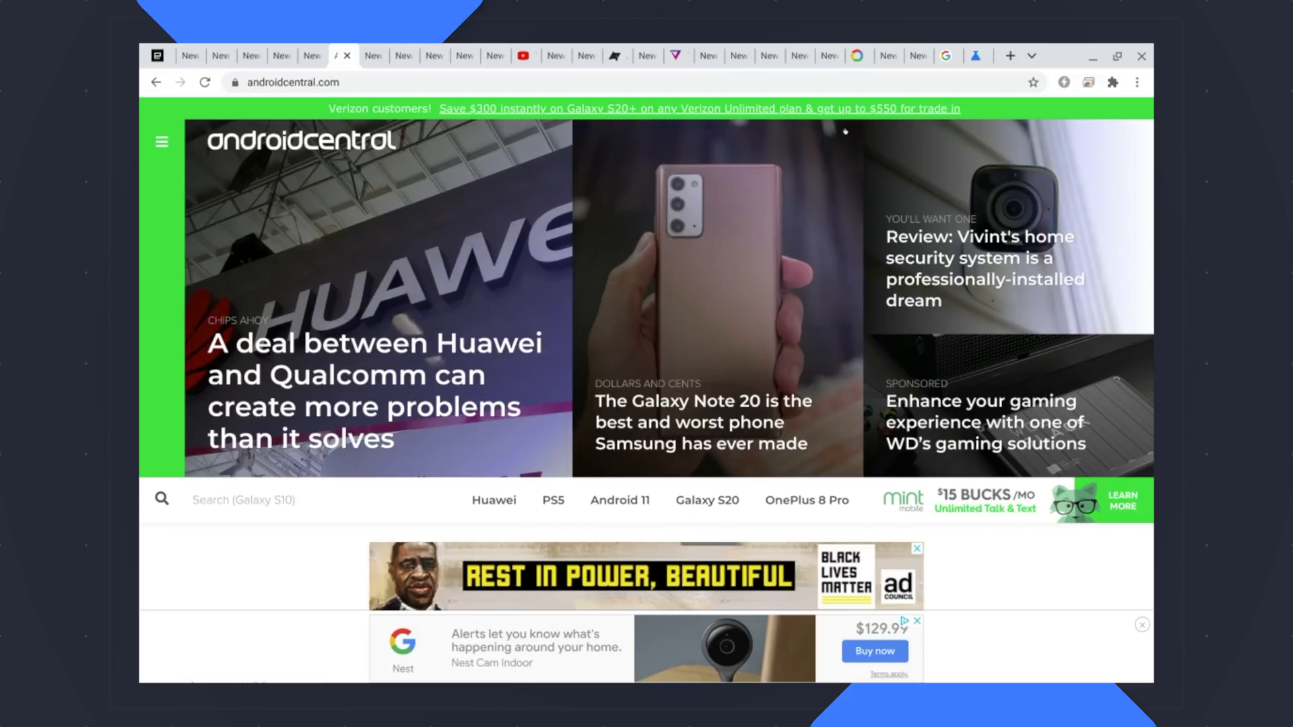
pyautogui.moveTo(809, 97)
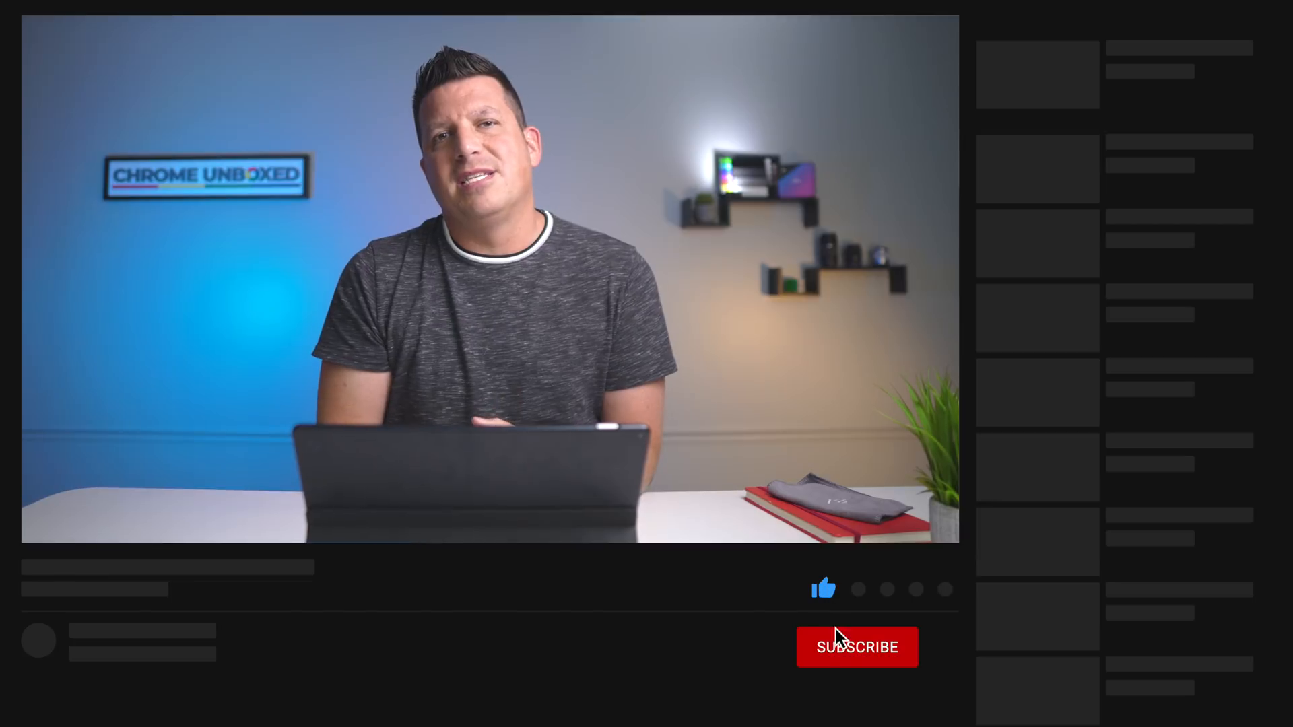
pyautogui.click(856, 648)
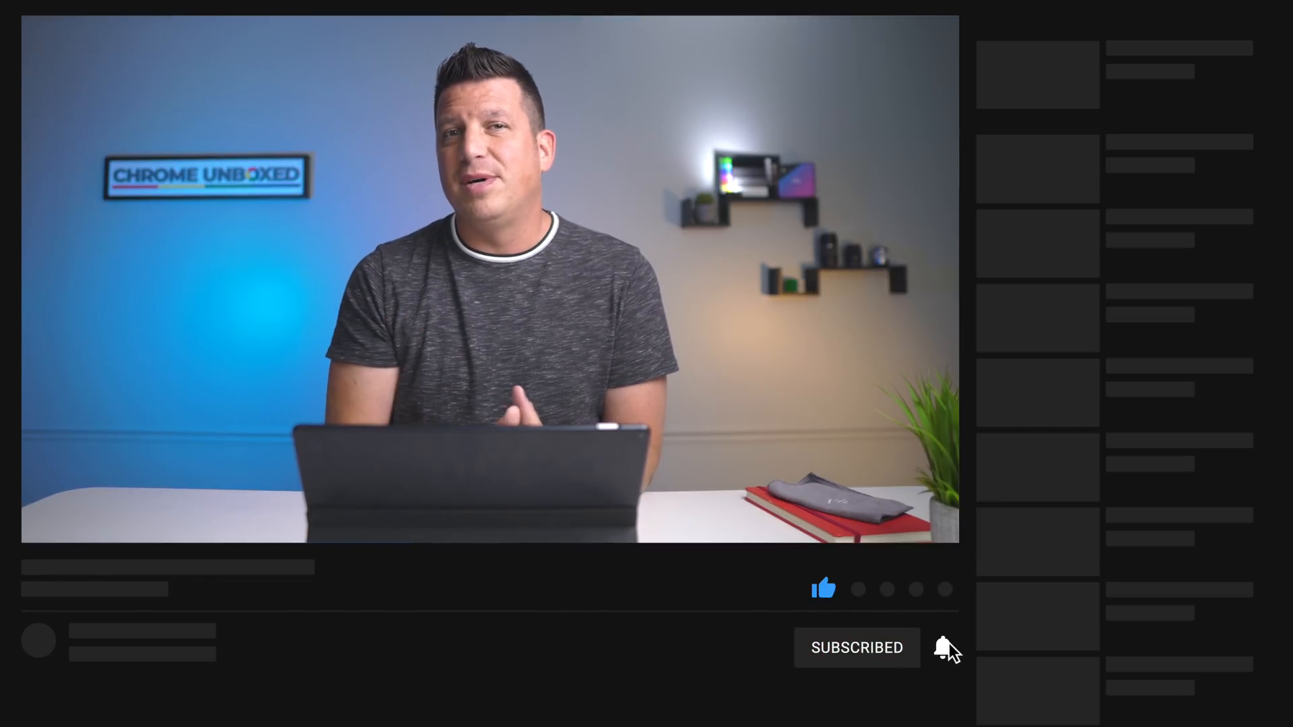